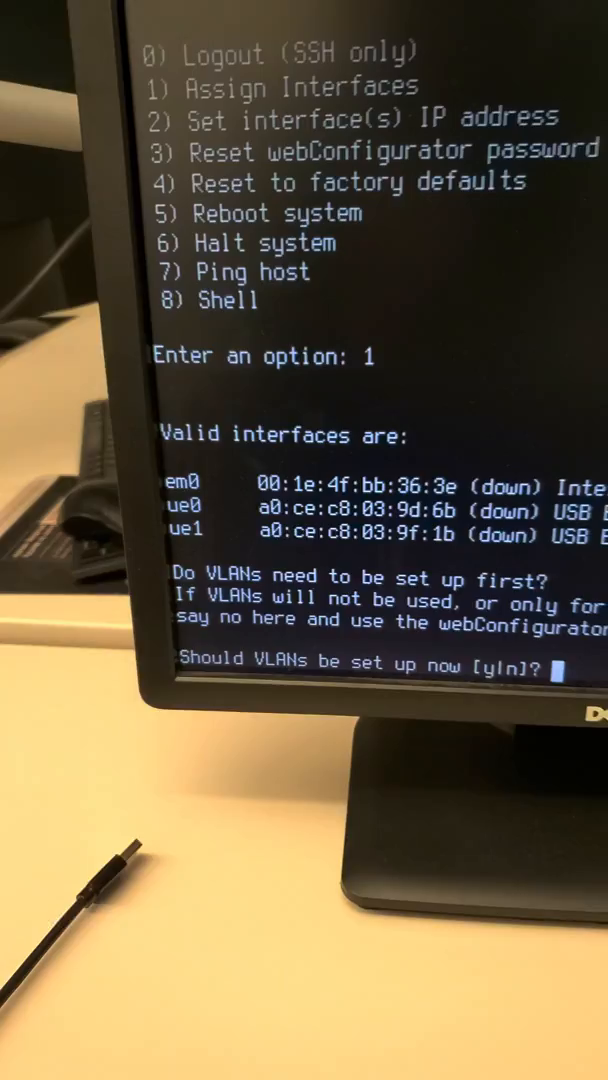
- Decline VLANs, then enter em0 as WAN and ue0 as LAN
{"action": "type", "text": "n"}
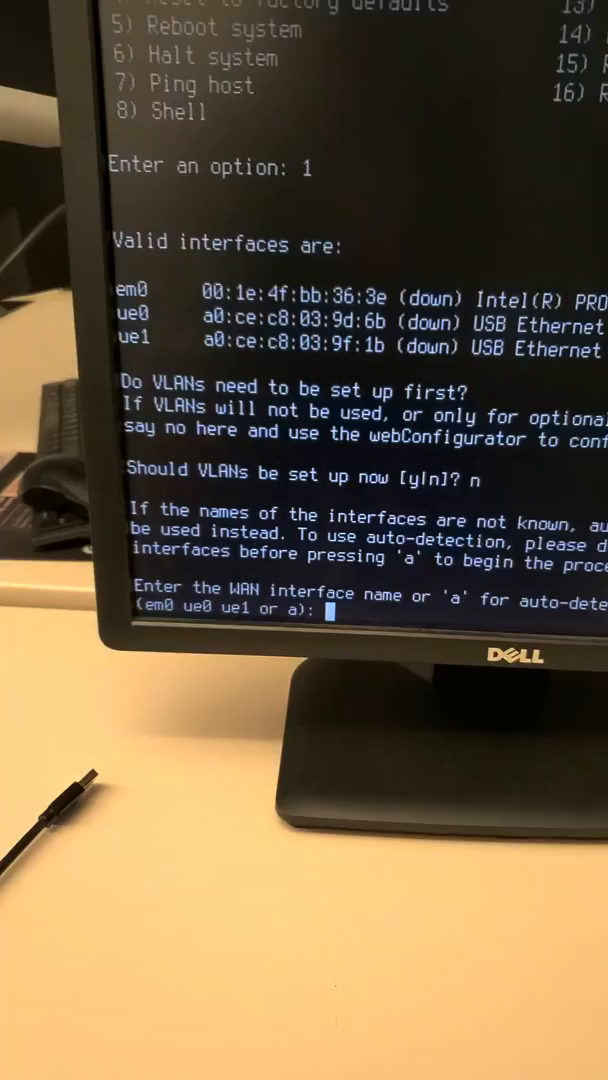
{"action": "type", "text": "e"}
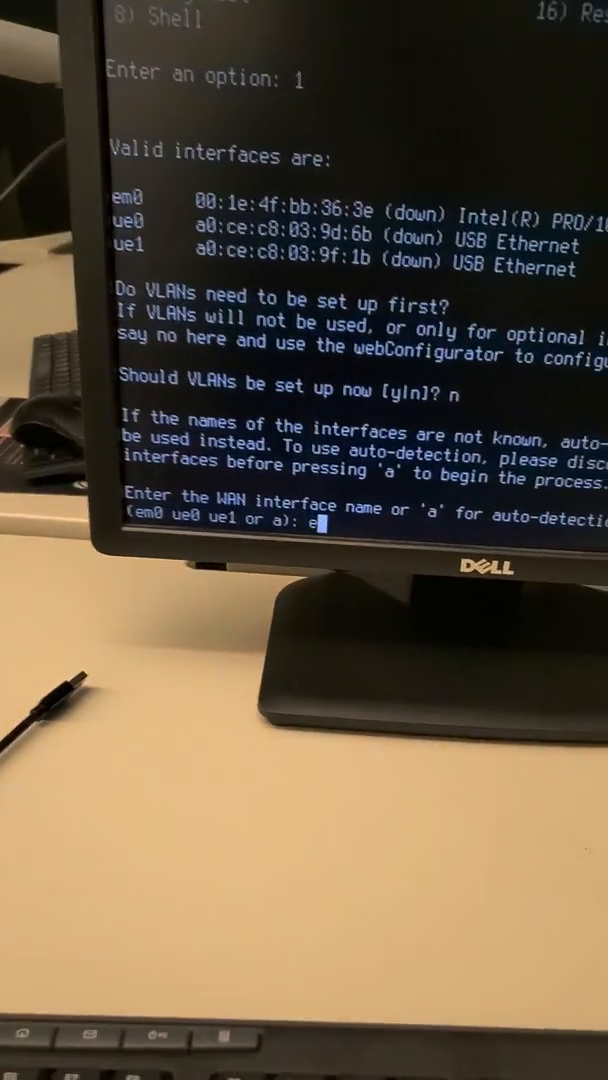
{"action": "type", "text": "em0"}
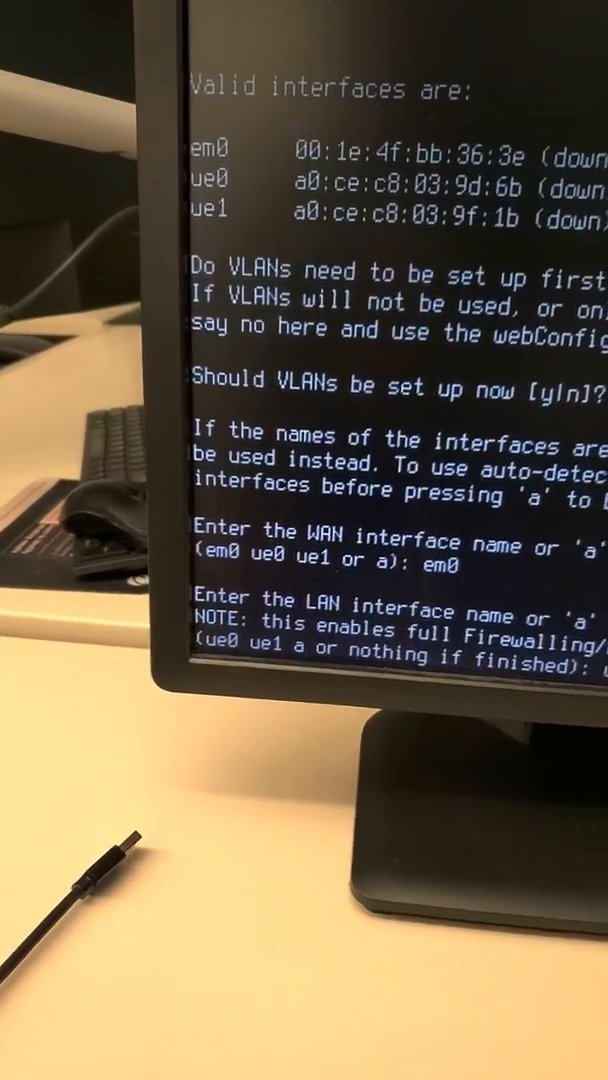
{"action": "type", "text": "ue0"}
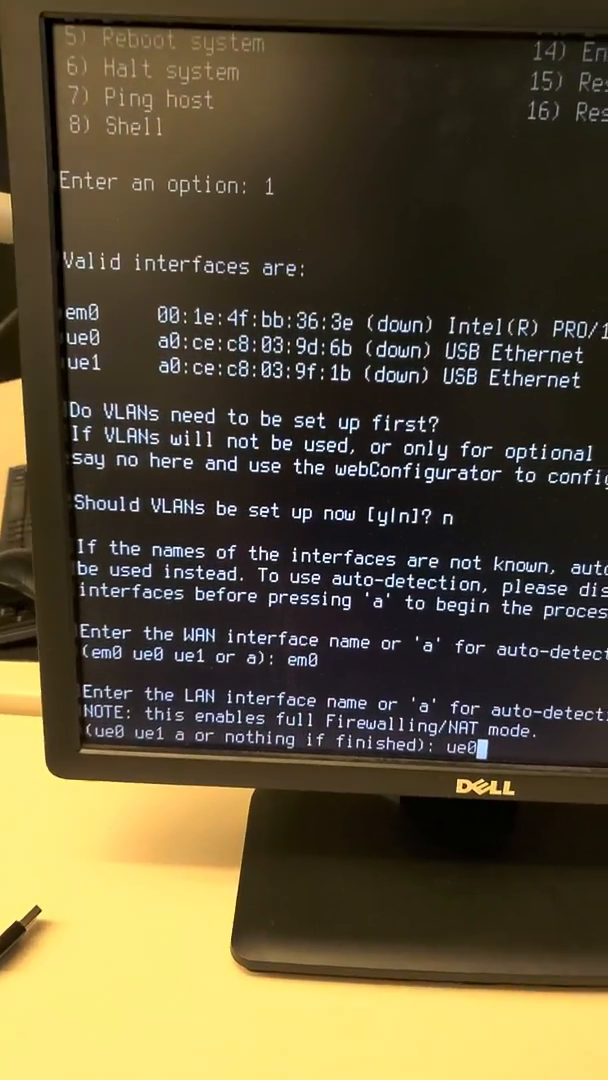
- Confirm ue0 as LAN and answer y to write the interface assignments
{"action": "key", "text": "Return"}
{"action": "type", "text": "ue1"}
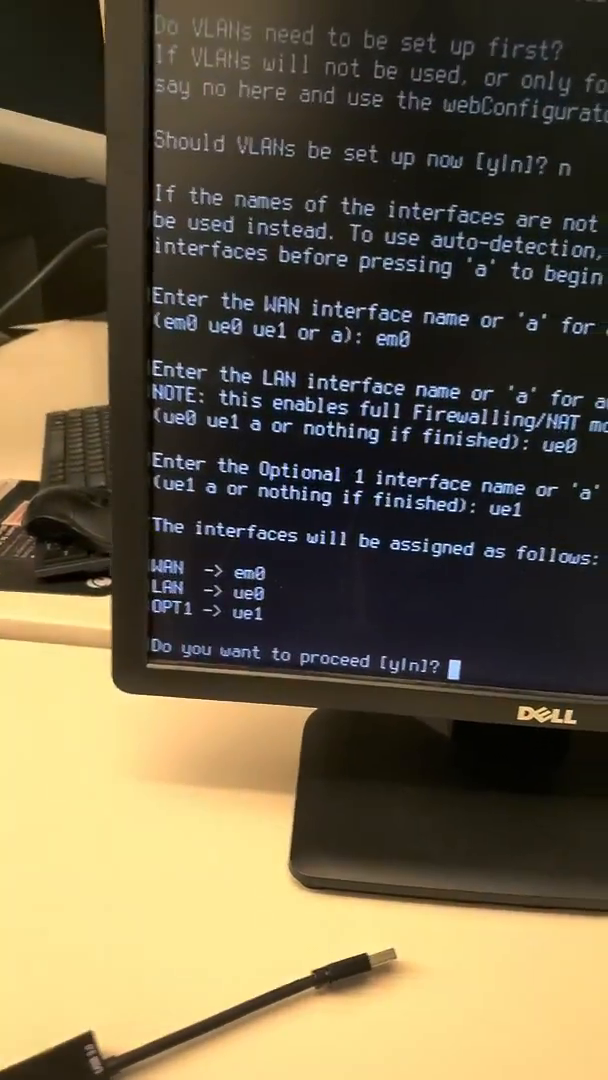
{"action": "type", "text": "y"}
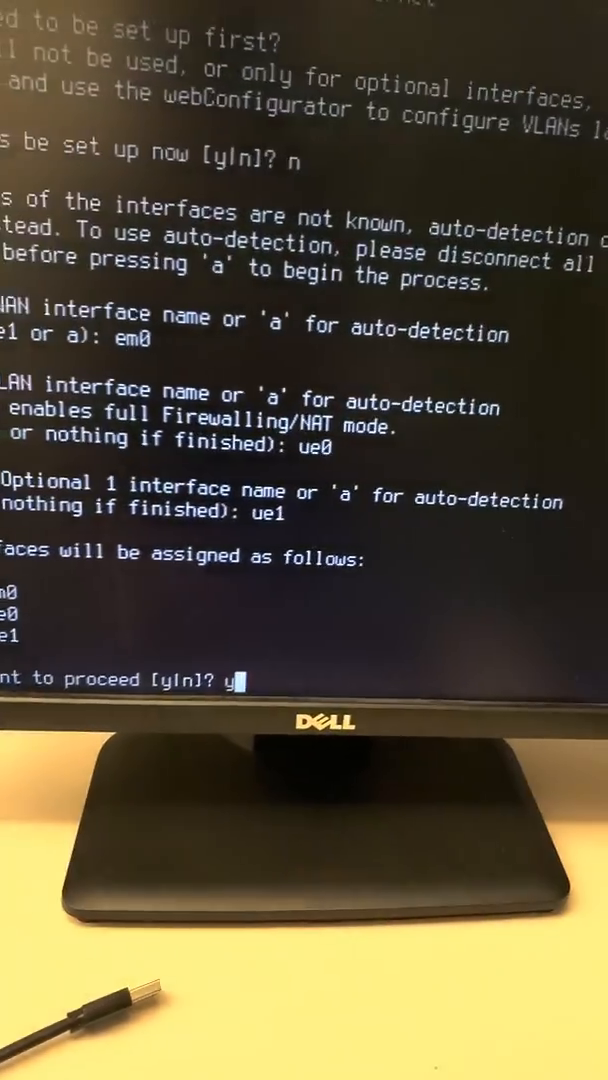
{"action": "key", "text": "Return"}
{"action": "type", "text": "2"}
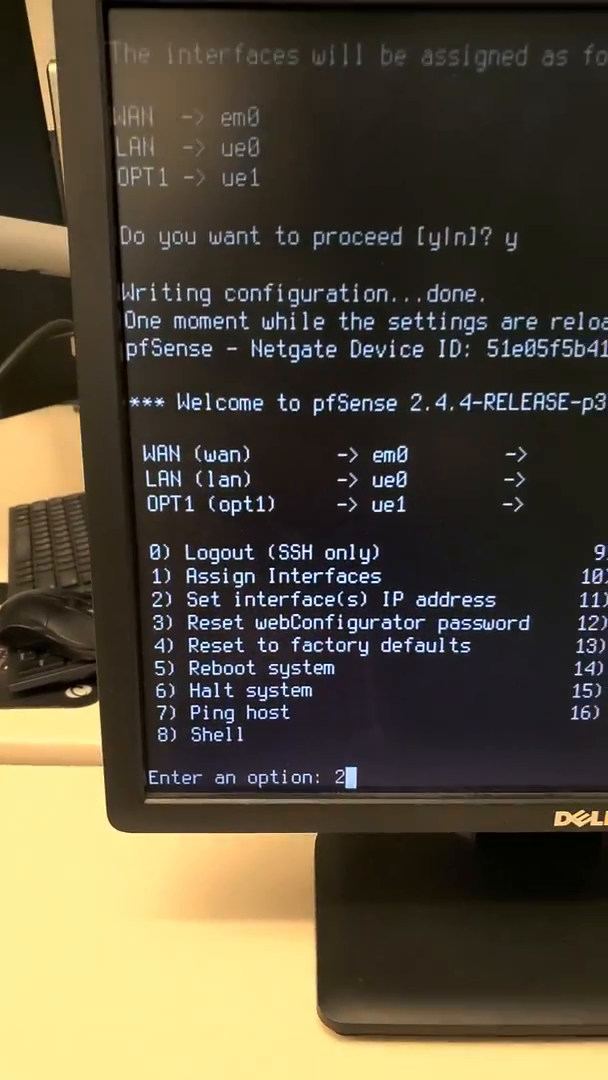
- Choose option 2 for the LAN interface and begin entering 192.168.88 as its IPv4 address
{"action": "key", "text": "Return"}
{"action": "type", "text": "192.168."}
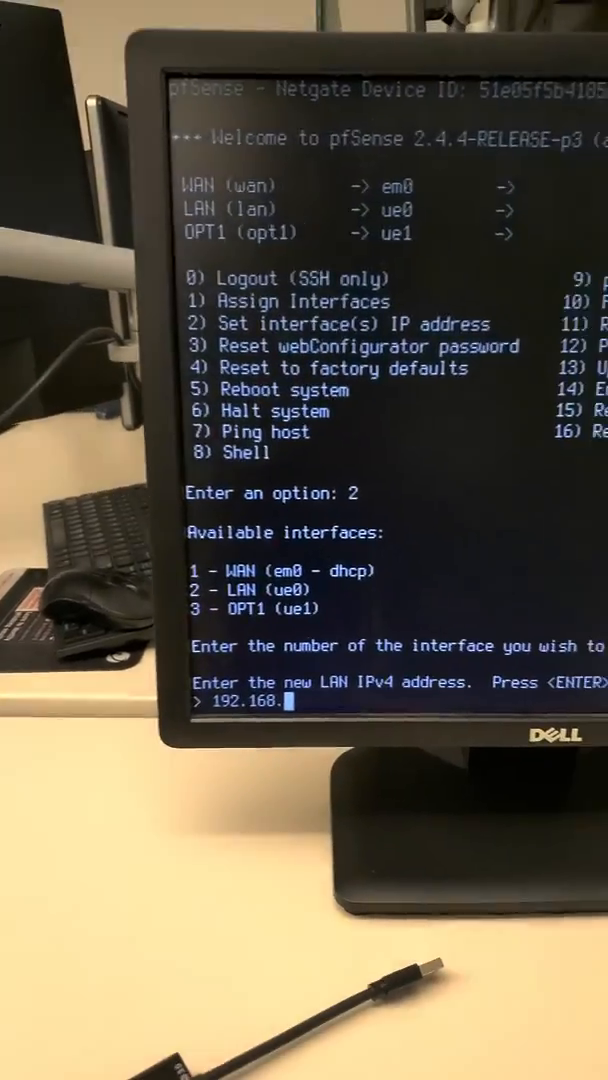
{"action": "type", "text": "88"}
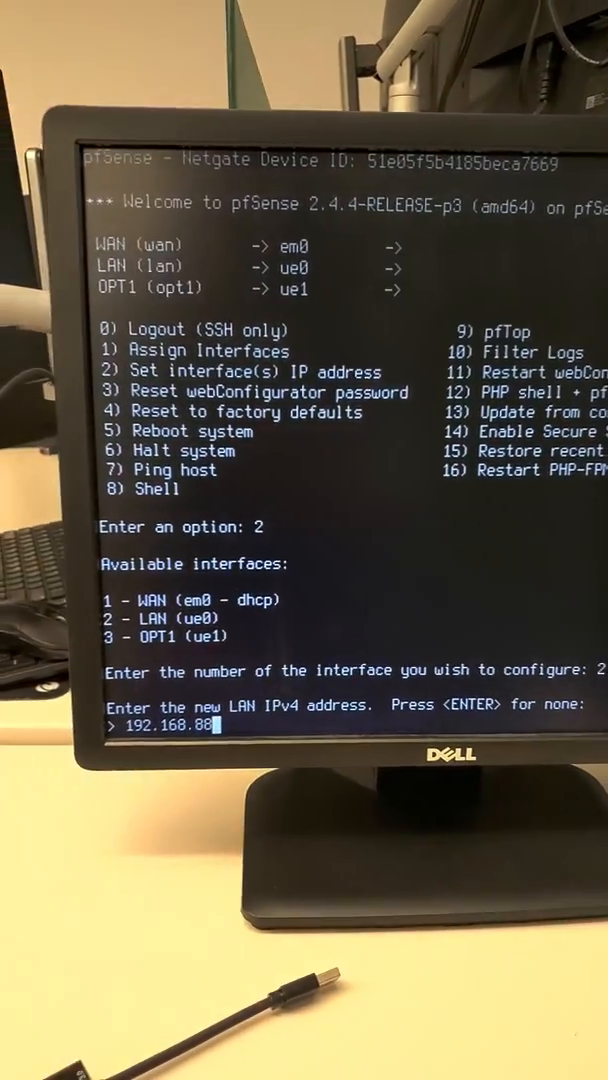